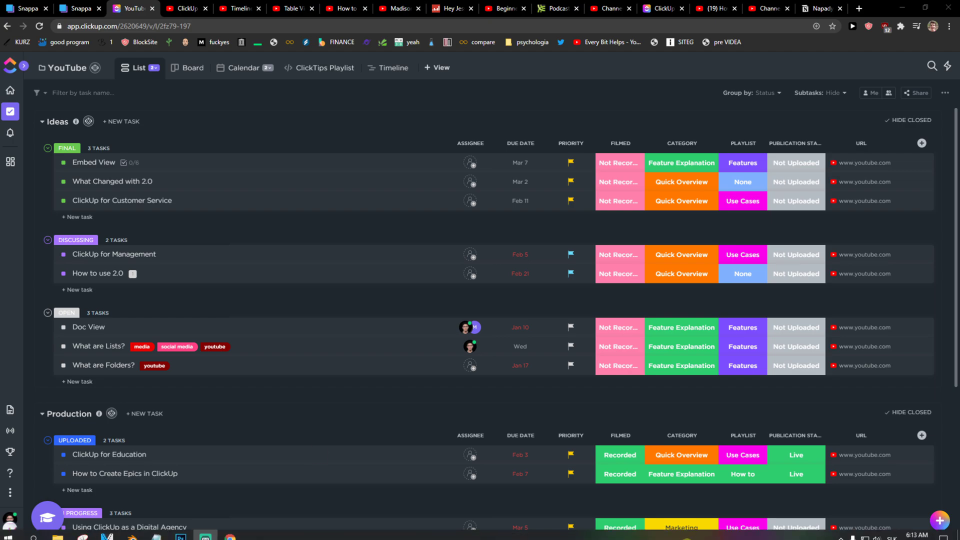
mouse_move(396, 351)
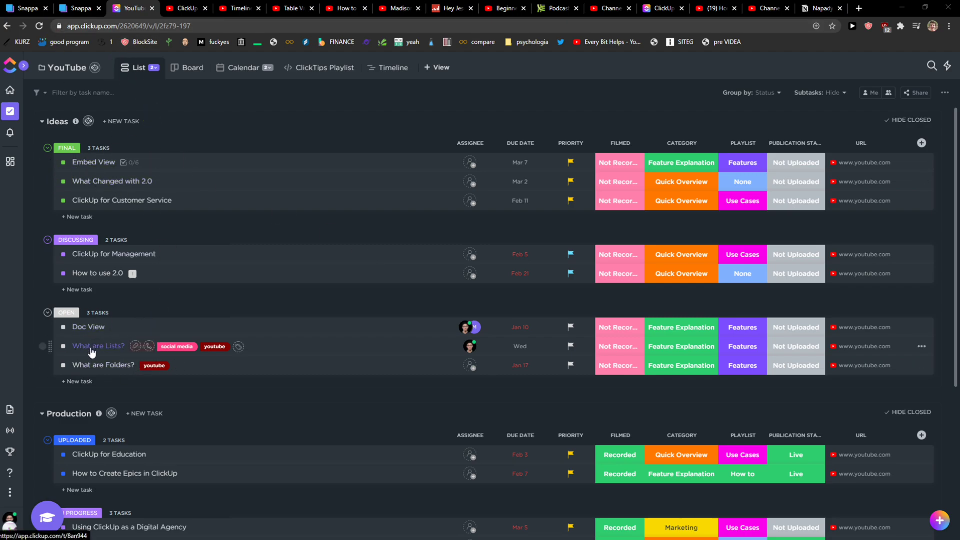
Open the 'What are Lists?' task and show its add-subtask-or-checklist options
left_click(98, 346)
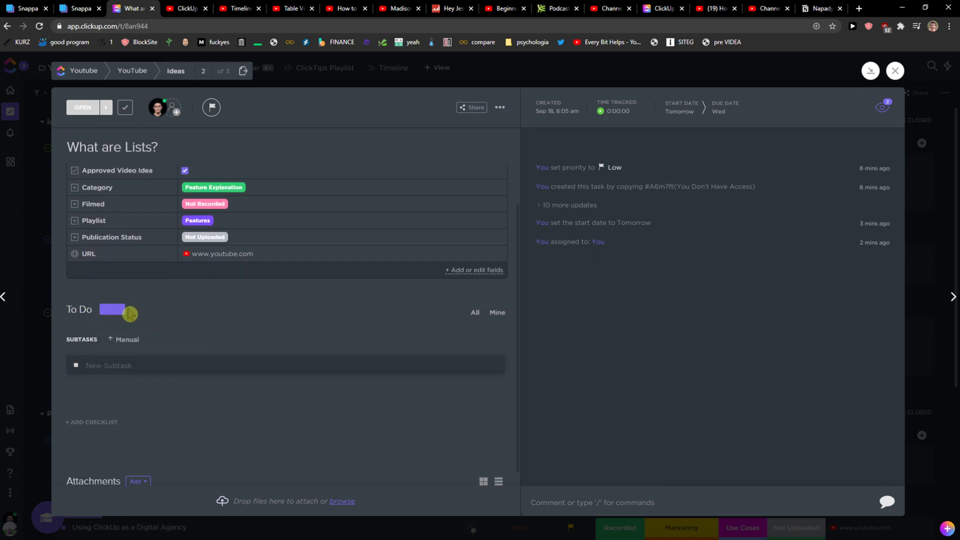
left_click(112, 312)
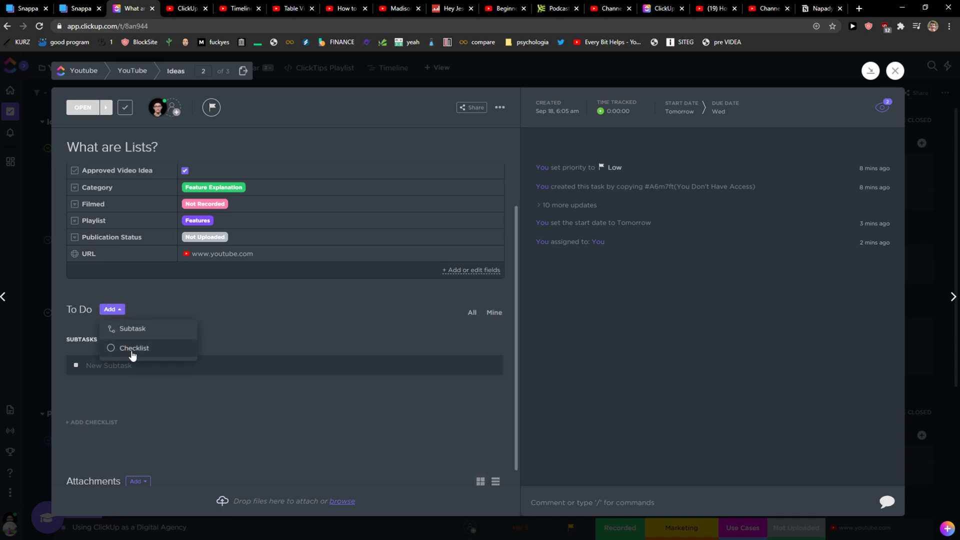
Create a new checklist named 'Board' in the task
left_click(134, 348)
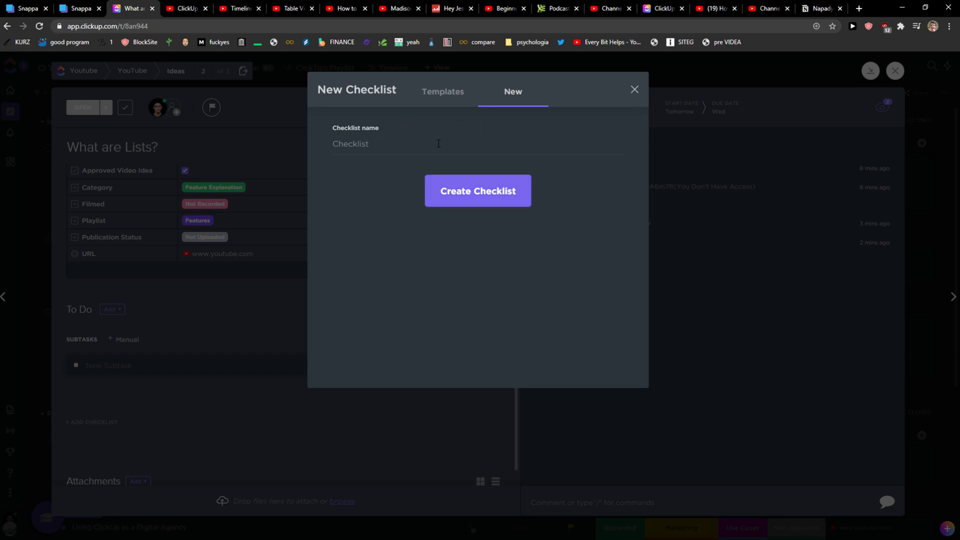
double_click(350, 143)
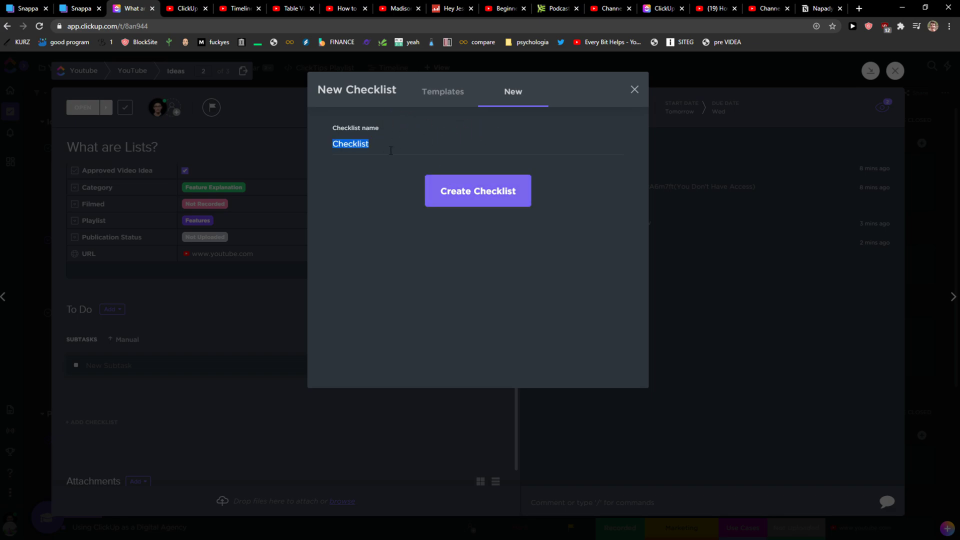
type("Board")
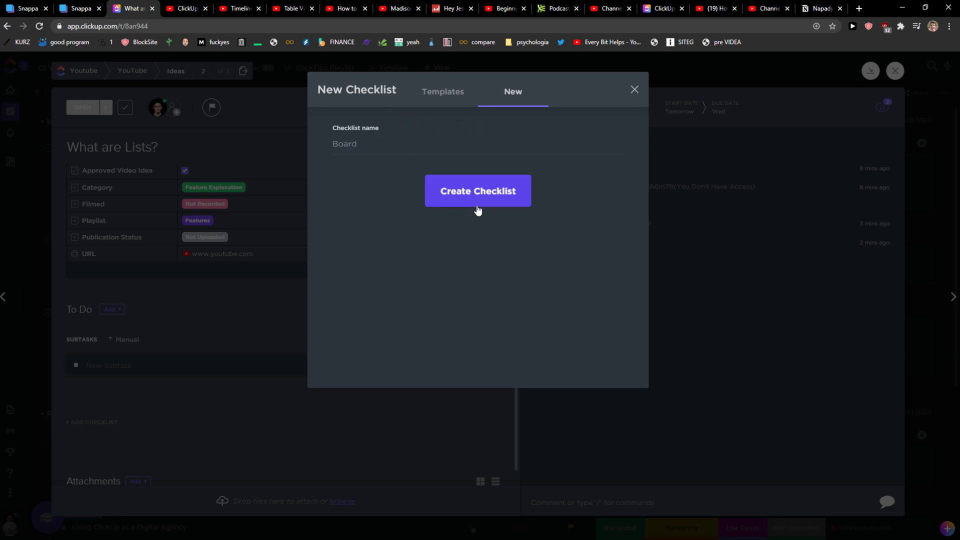
left_click(477, 190)
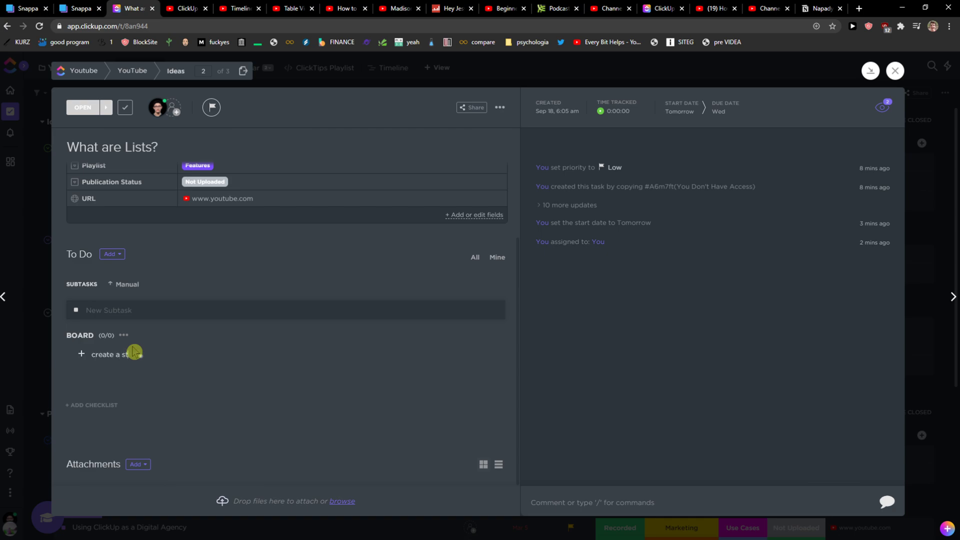
Add 'create a story', 'record a story' and 'and upload video' to the Board checklist
left_click(108, 354)
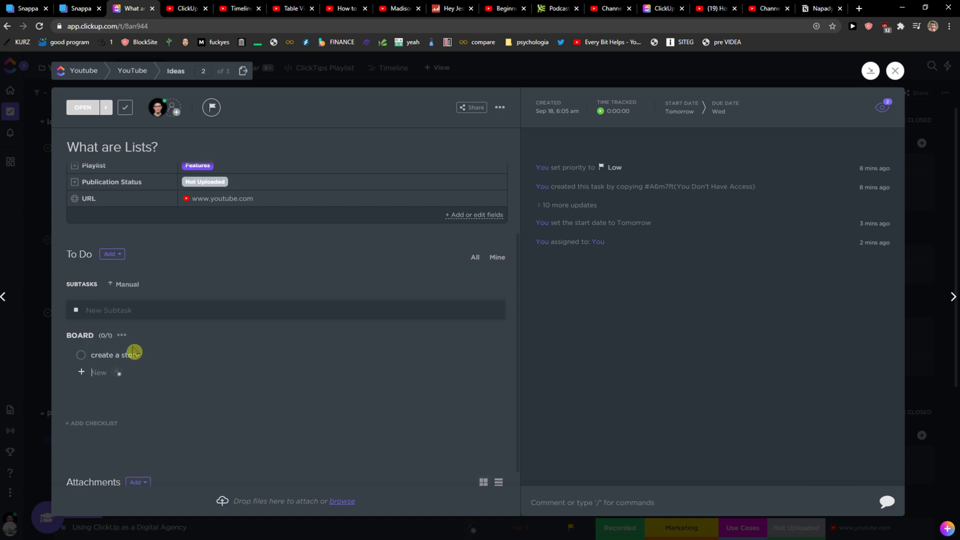
type("record a story")
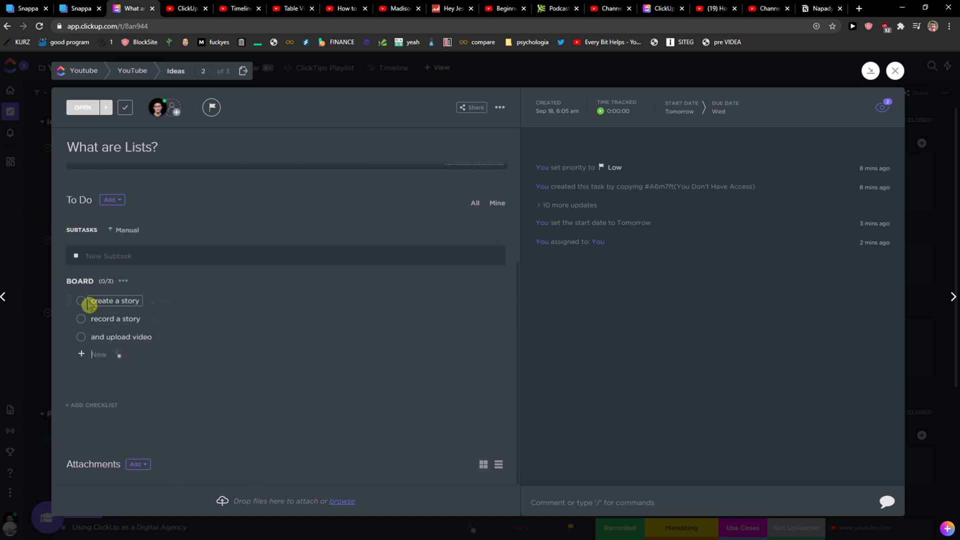
Check off the Board checklist items, then reopen the add options
left_click(81, 300)
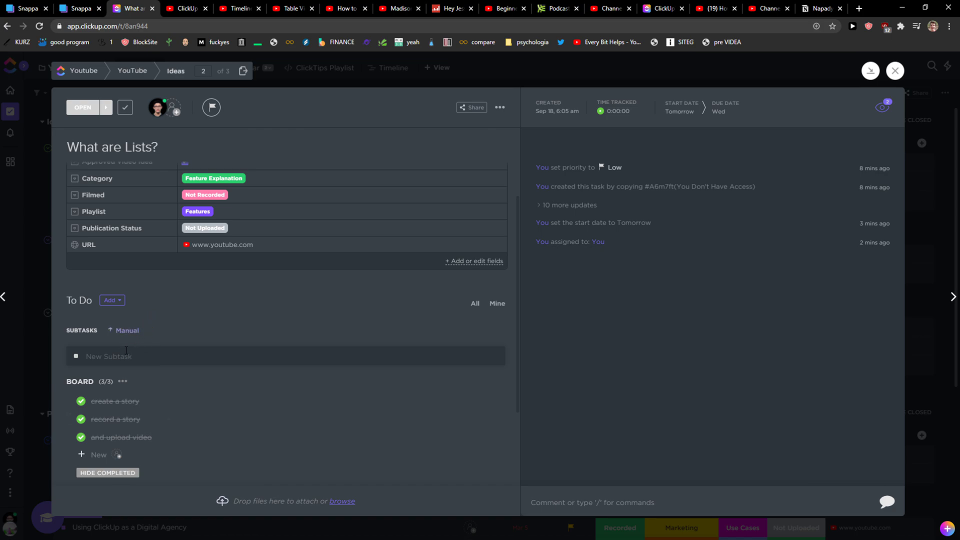
left_click(112, 300)
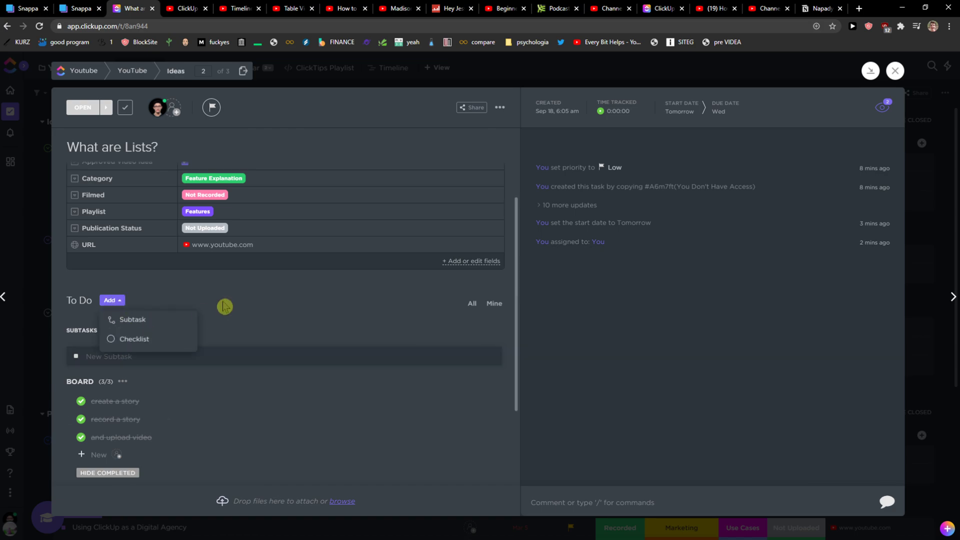